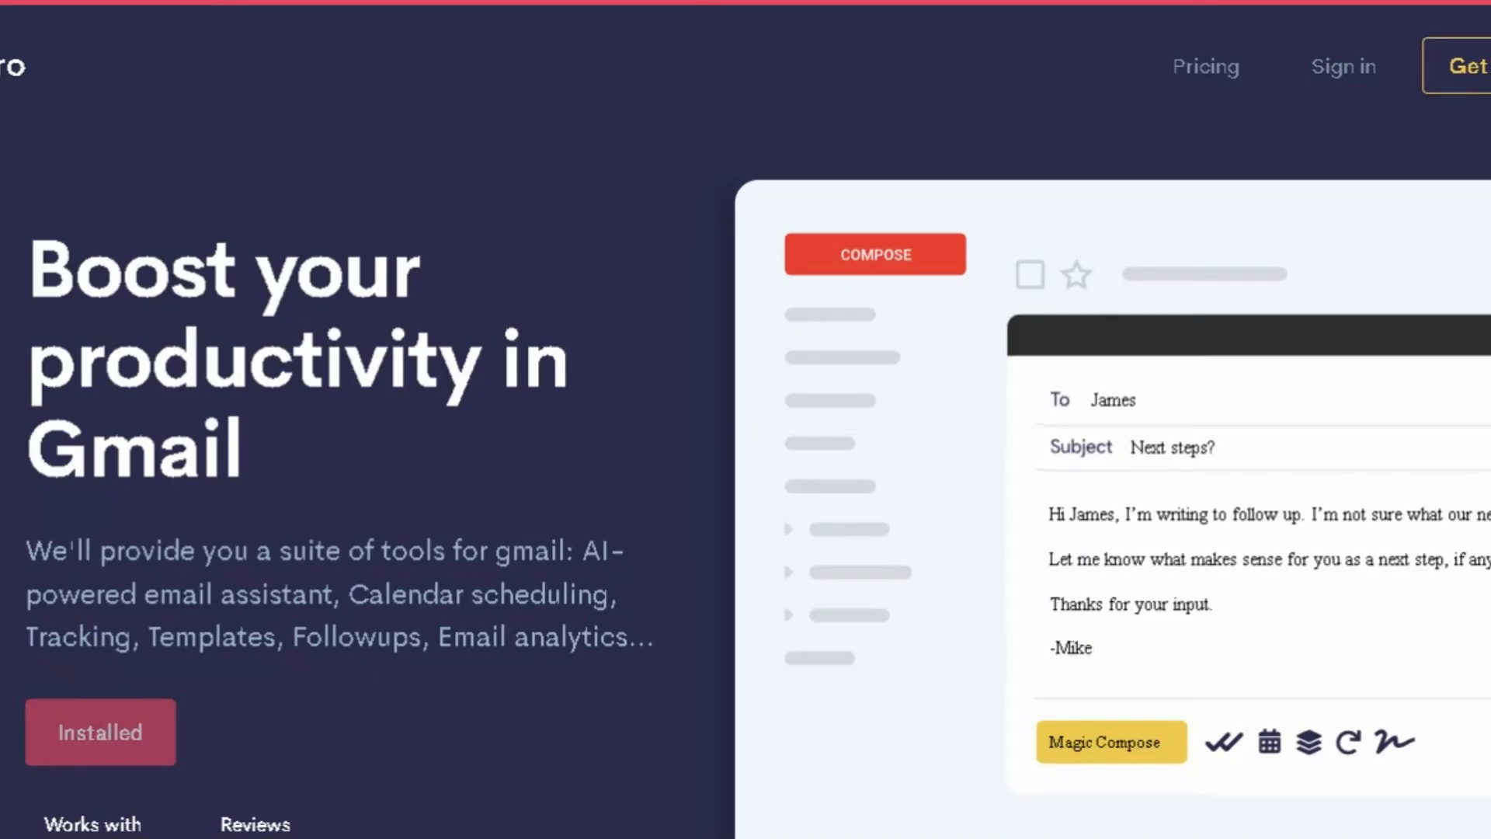
{"action": "mouse_move", "coordinate": [1117, 472]}
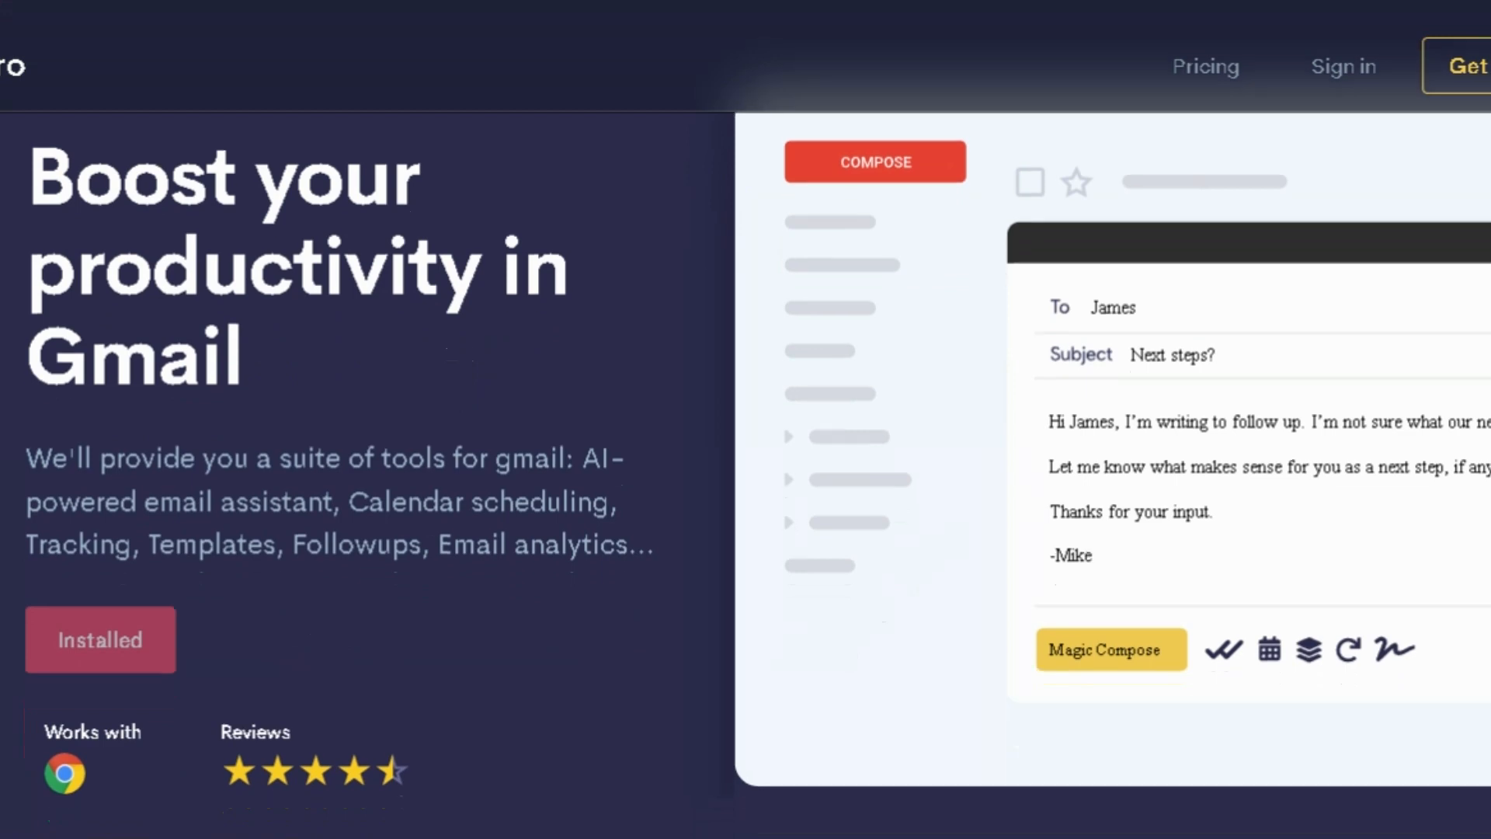
{"action": "scroll", "scroll_direction": "down", "scroll_amount": 3}
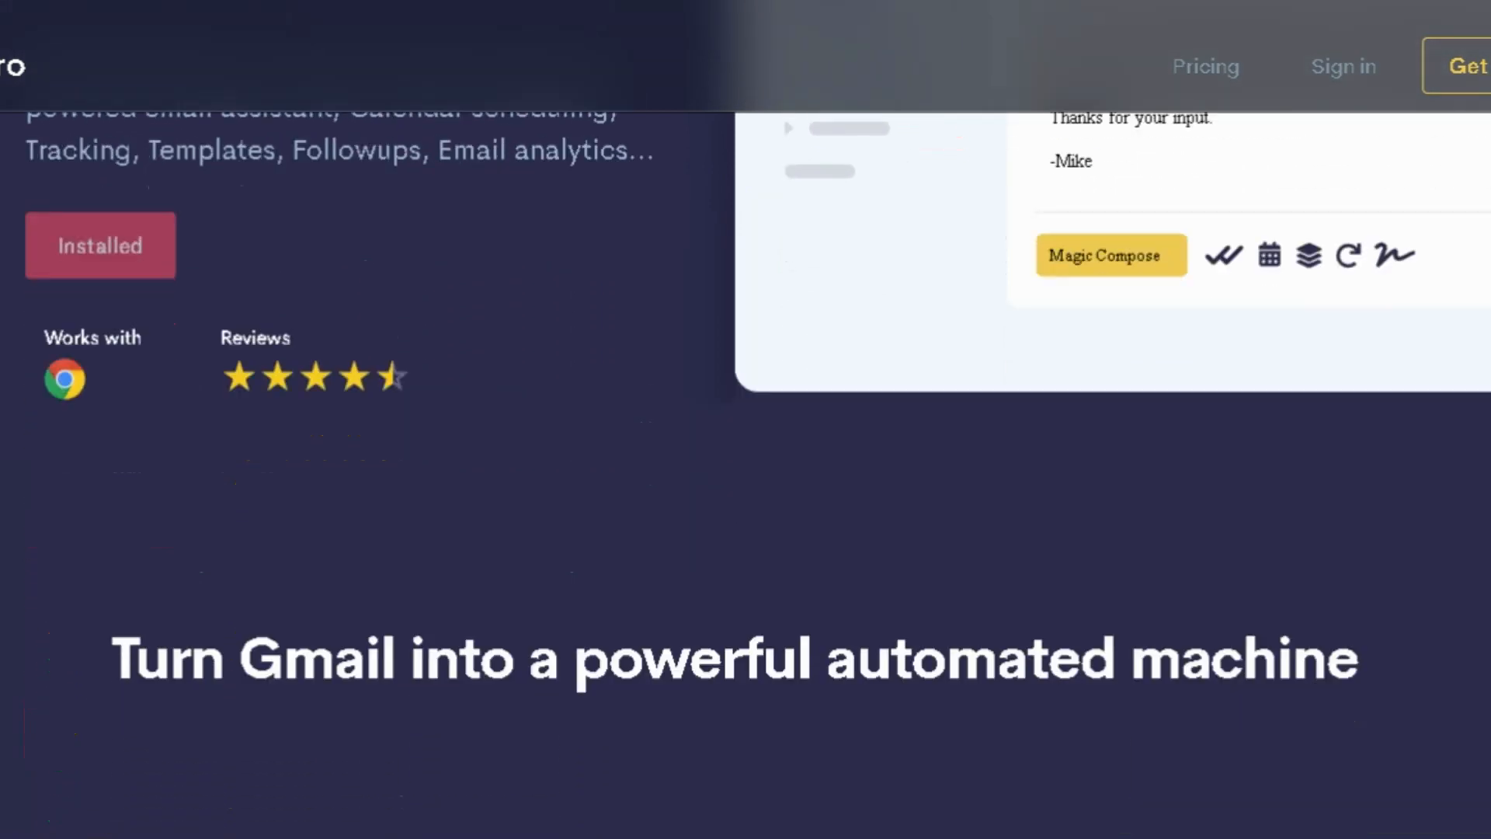
{"action": "scroll", "scroll_direction": "down", "scroll_amount": 3}
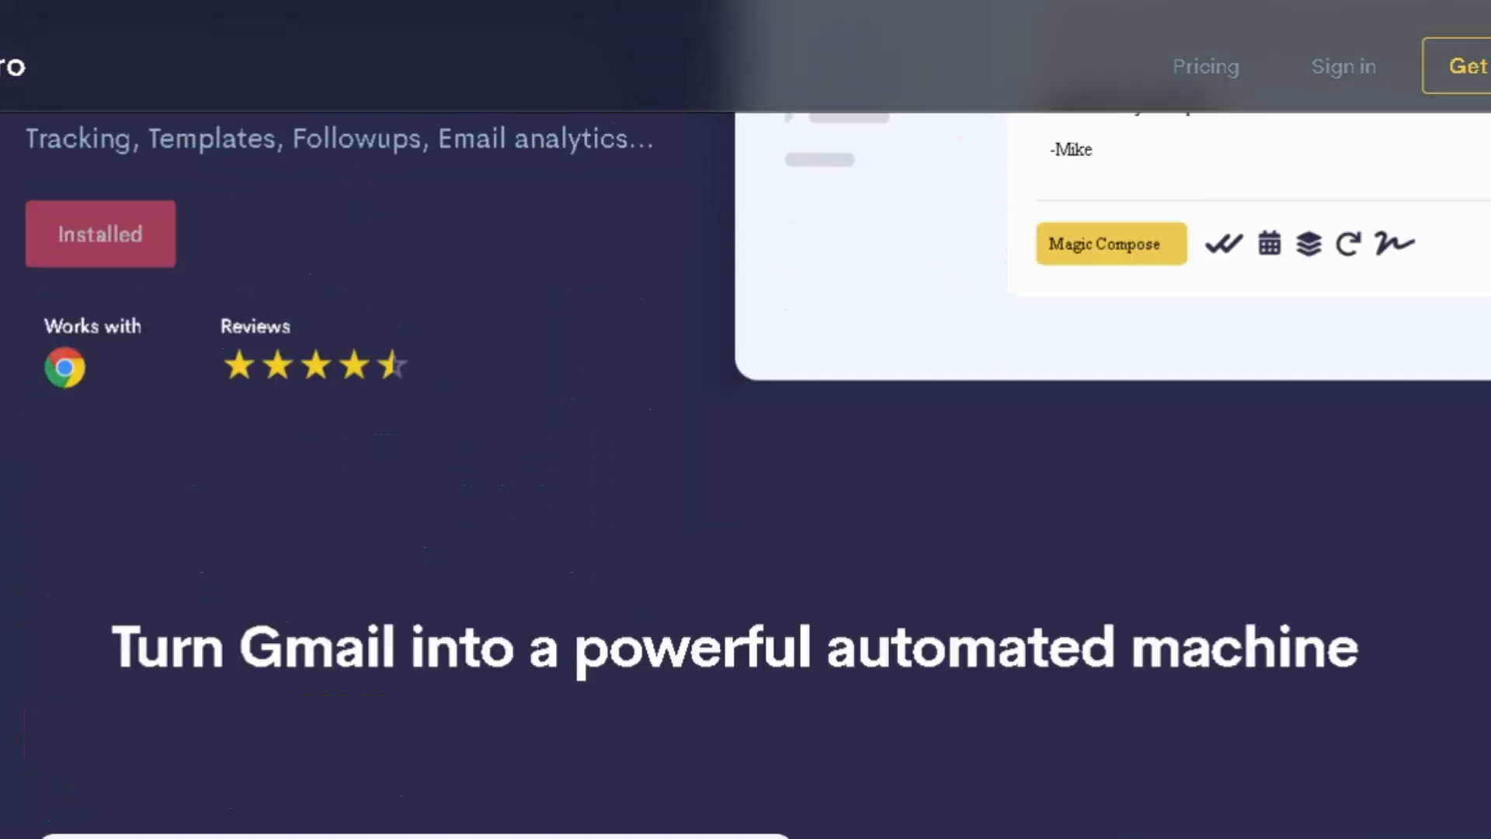
{"action": "scroll", "scroll_direction": "down", "scroll_amount": 3}
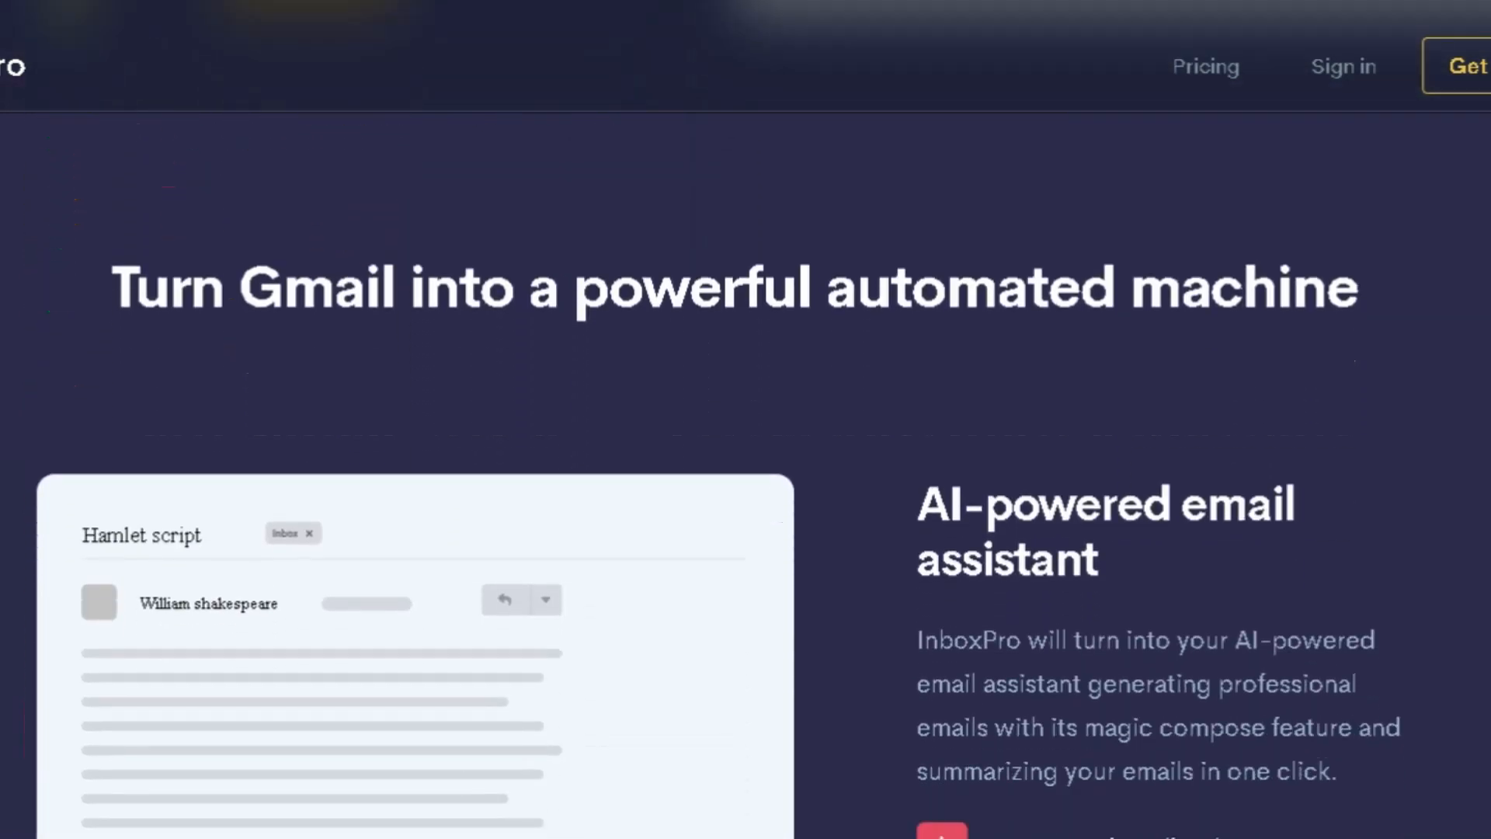
{"action": "scroll", "scroll_direction": "down", "scroll_amount": 3}
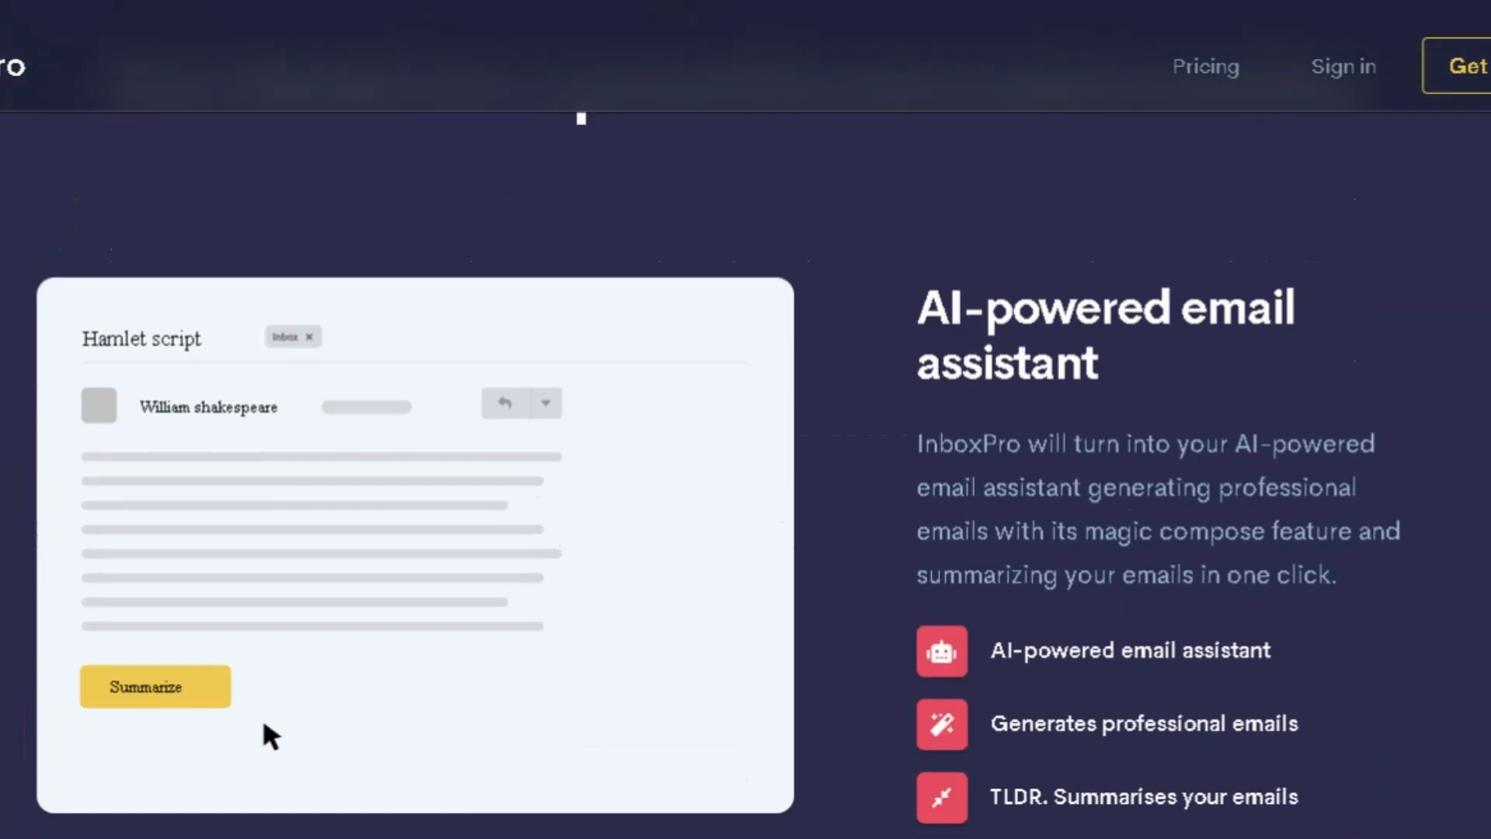
{"action": "scroll", "scroll_direction": "down", "scroll_amount": 3}
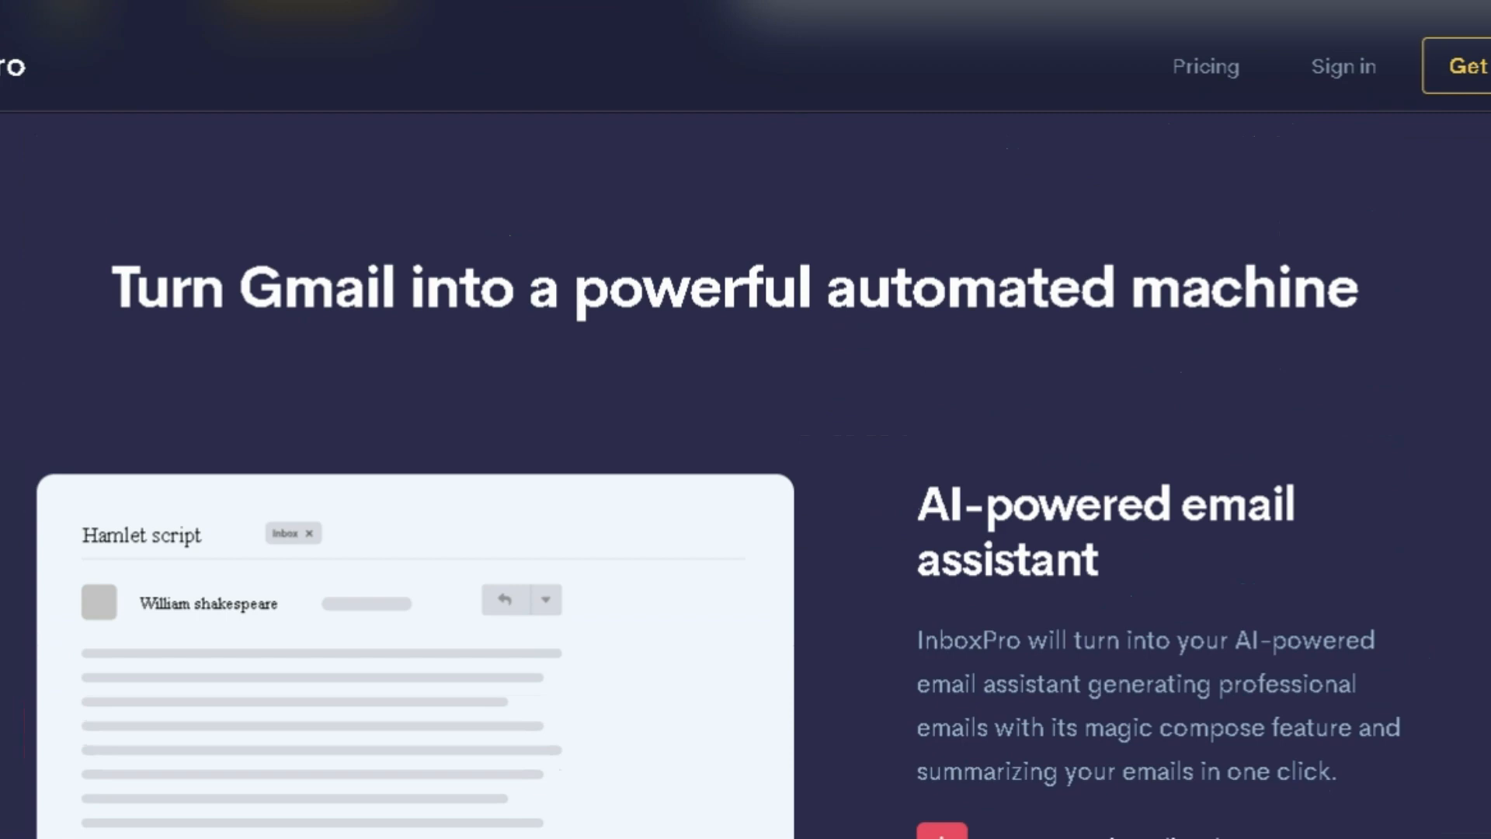
{"action": "scroll", "scroll_direction": "down", "scroll_amount": 3}
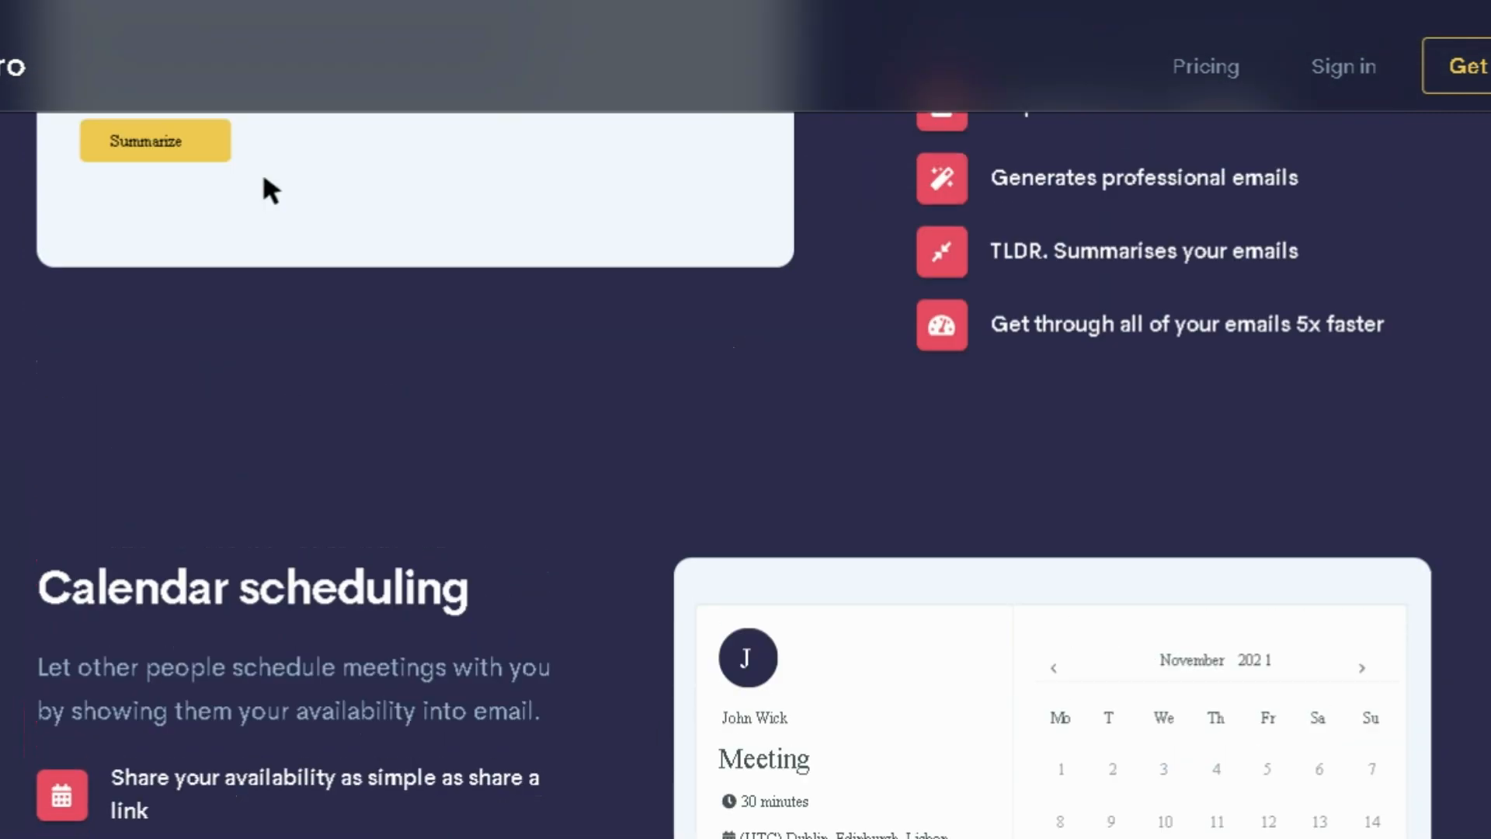
{"action": "scroll", "scroll_direction": "down", "scroll_amount": 3}
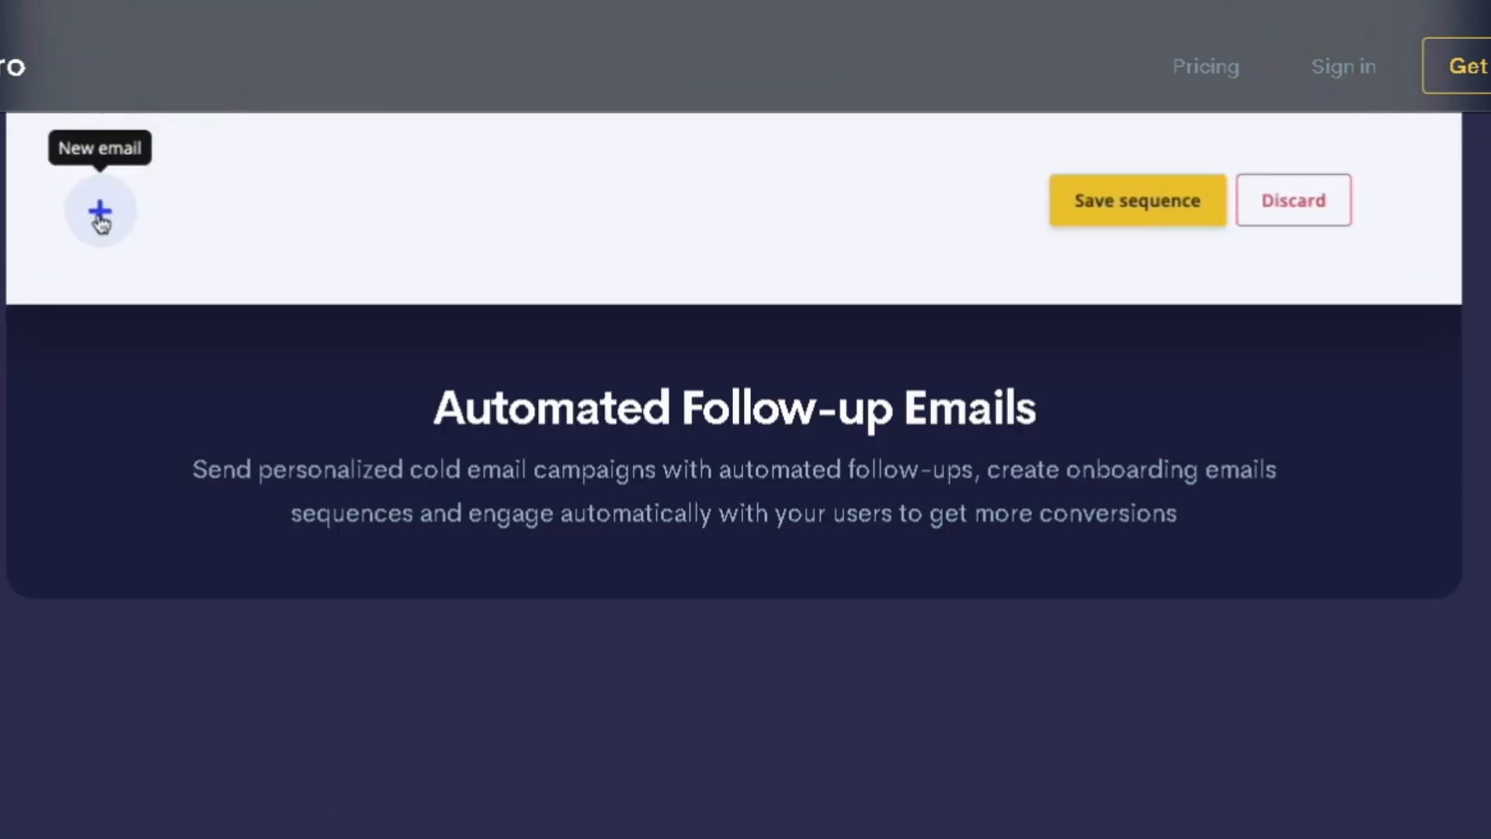
{"action": "scroll", "scroll_direction": "down", "scroll_amount": 3}
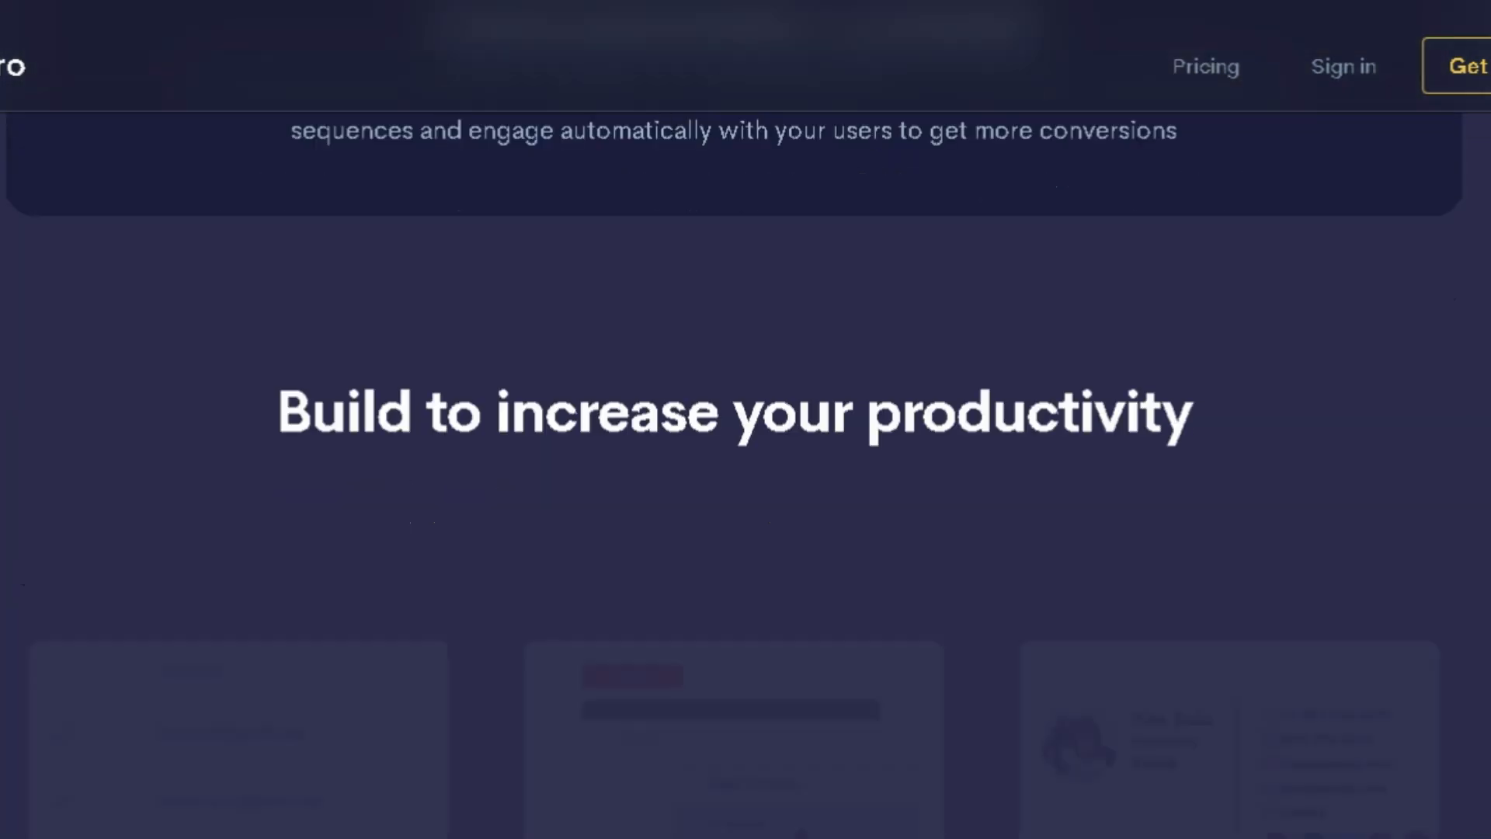
{"action": "scroll", "scroll_direction": "down", "scroll_amount": 3}
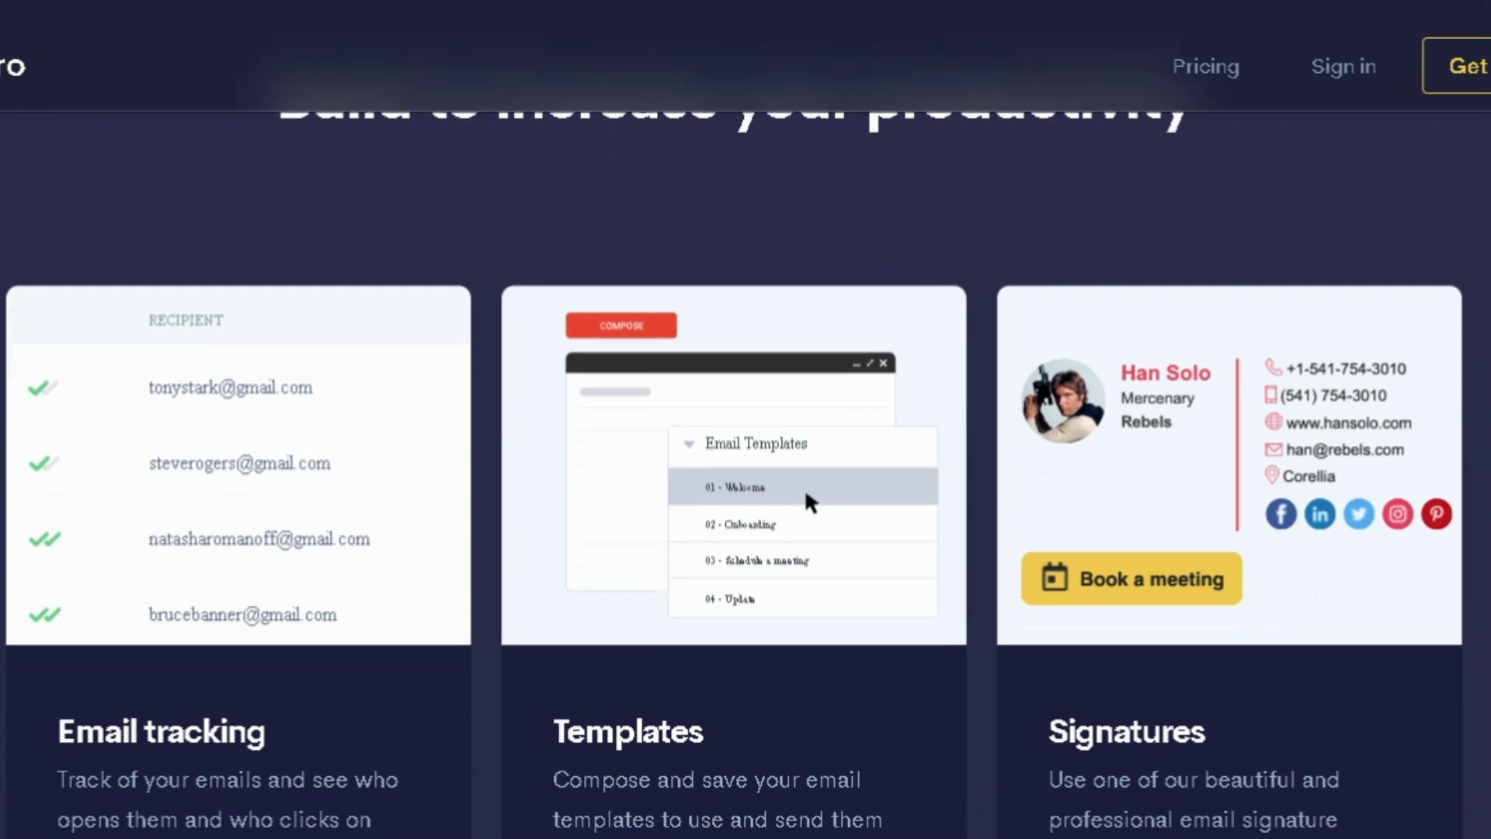
{"action": "scroll", "scroll_direction": "down", "scroll_amount": 3}
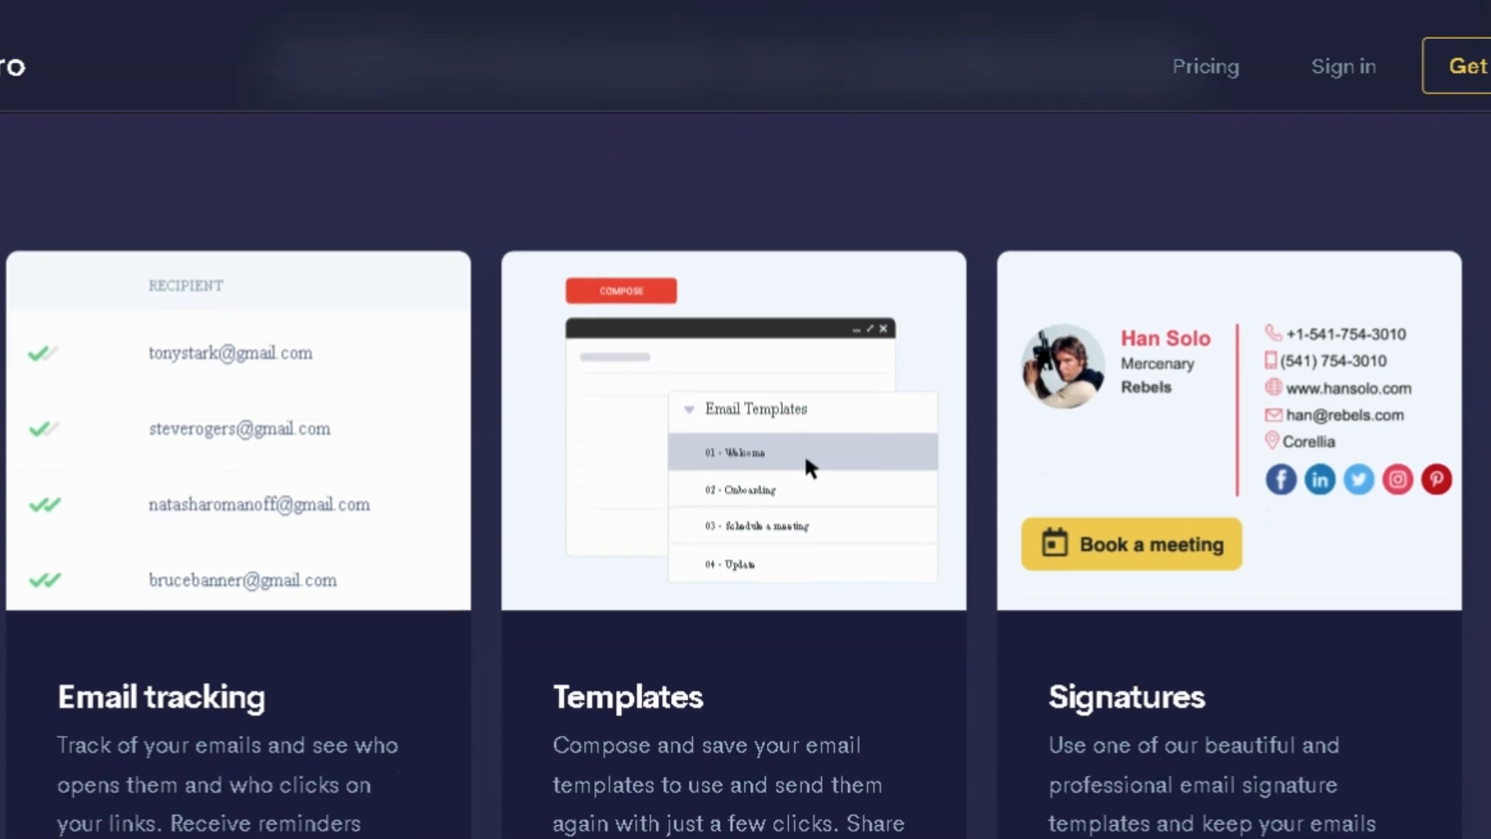
{"action": "scroll", "scroll_direction": "down", "scroll_amount": 3}
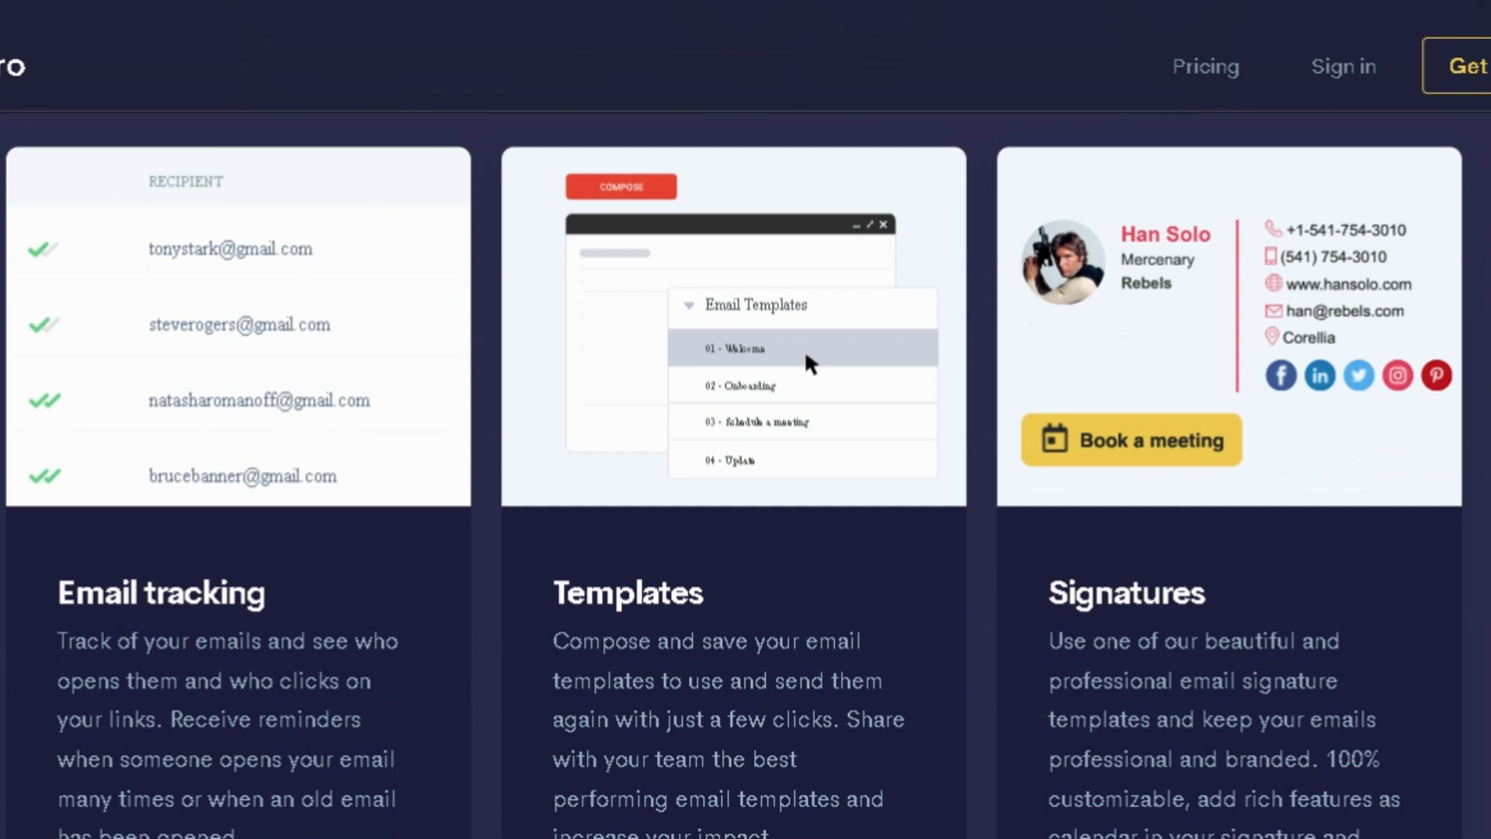
{"action": "scroll", "scroll_direction": "down", "scroll_amount": 3}
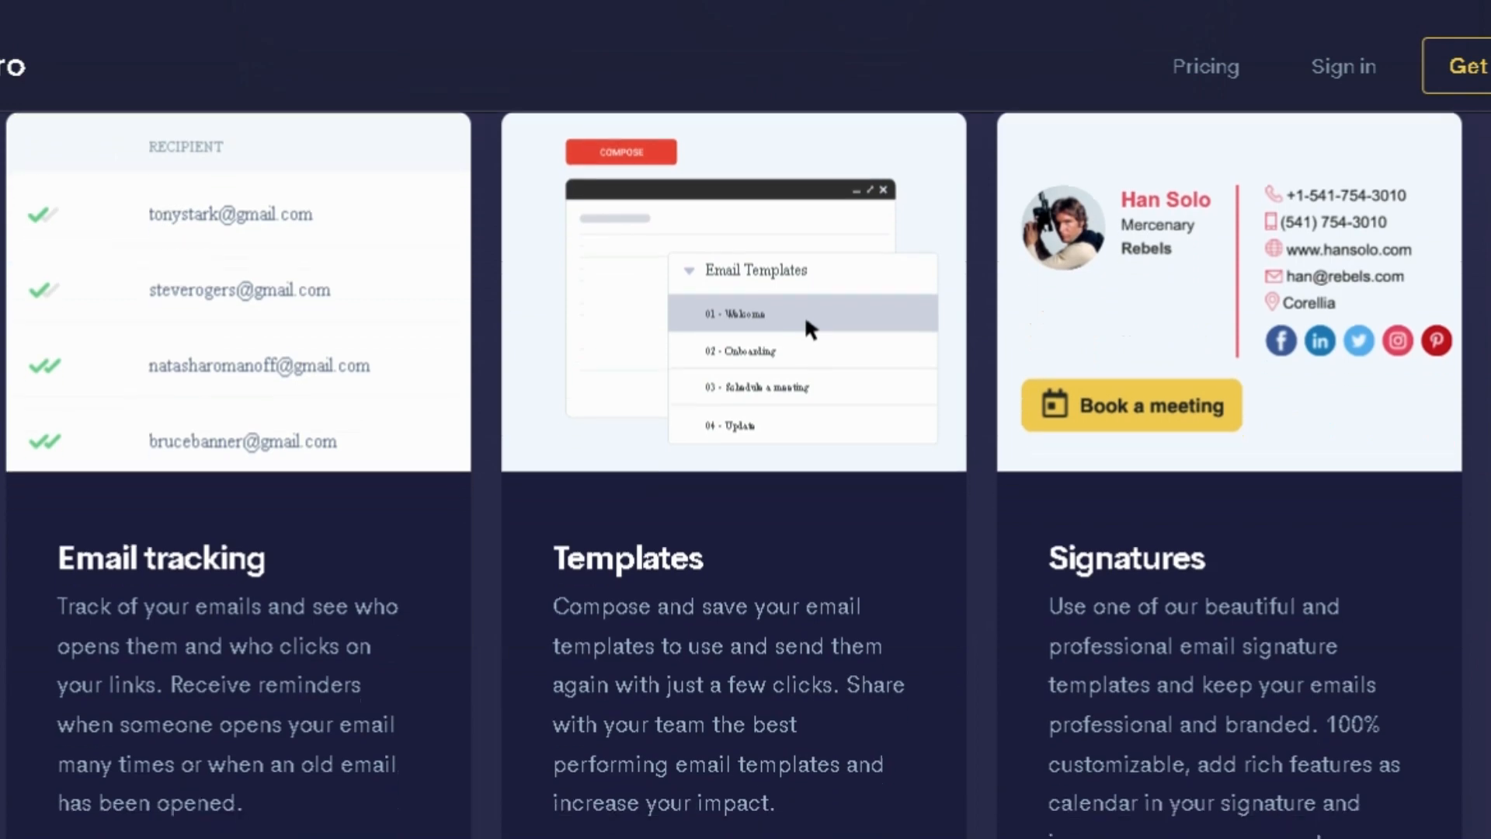
{"action": "scroll", "scroll_direction": "down", "scroll_amount": 3}
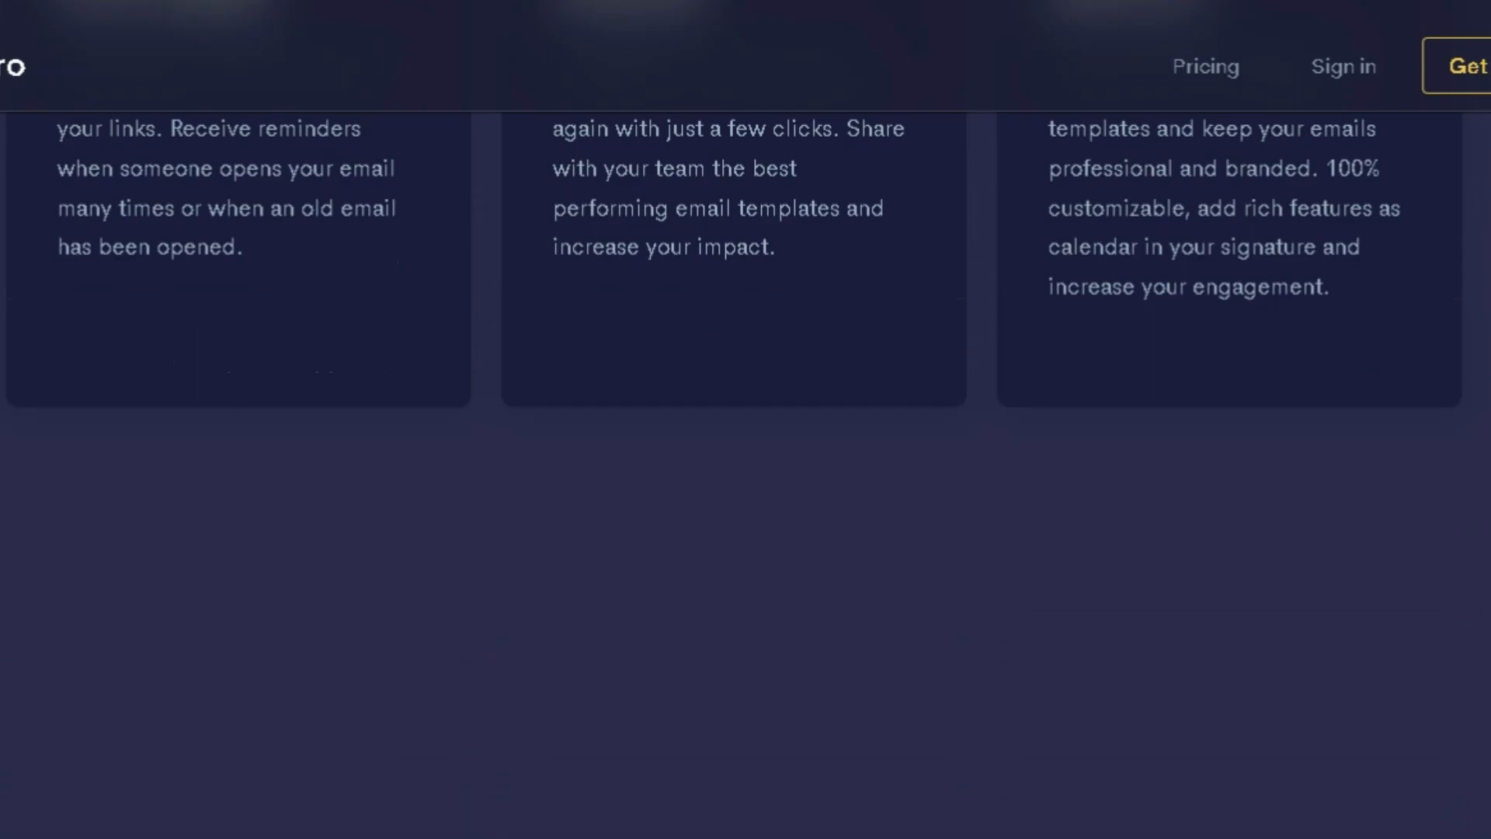
{"action": "scroll", "scroll_direction": "down", "scroll_amount": 3}
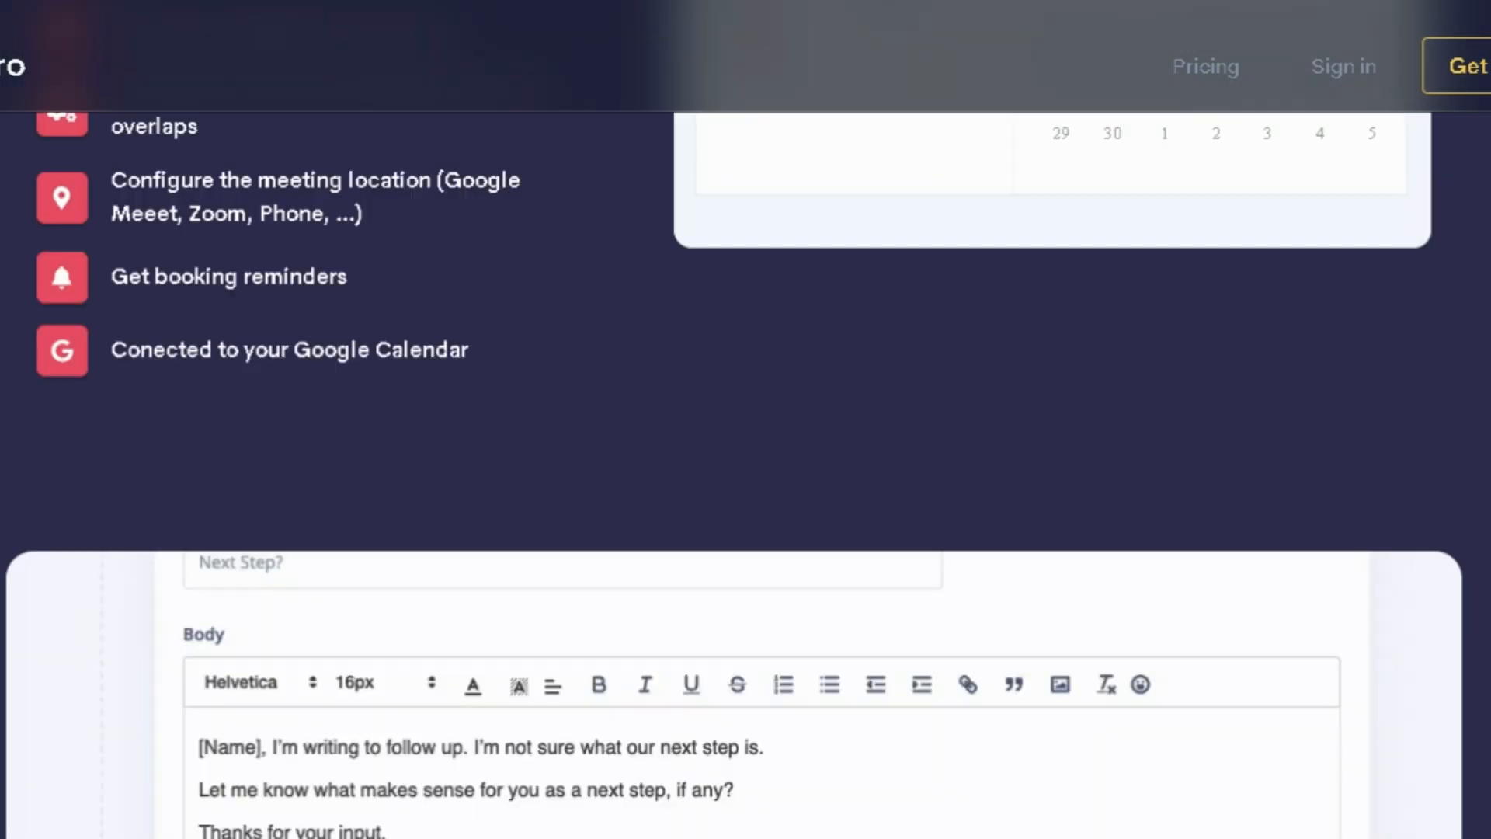
{"action": "scroll", "scroll_direction": "up", "scroll_amount": 3}
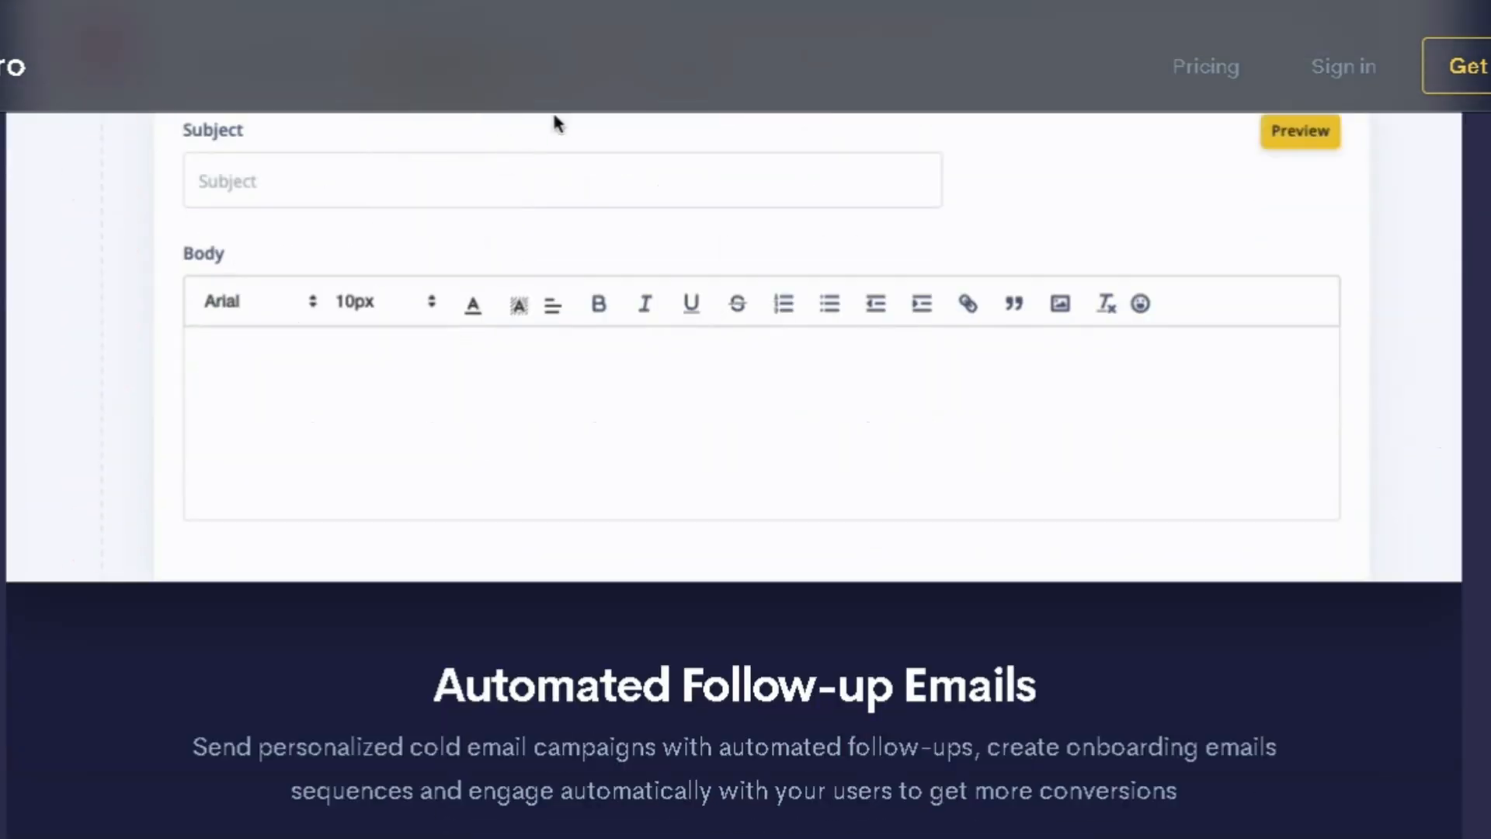
{"action": "scroll", "scroll_direction": "down", "scroll_amount": 3}
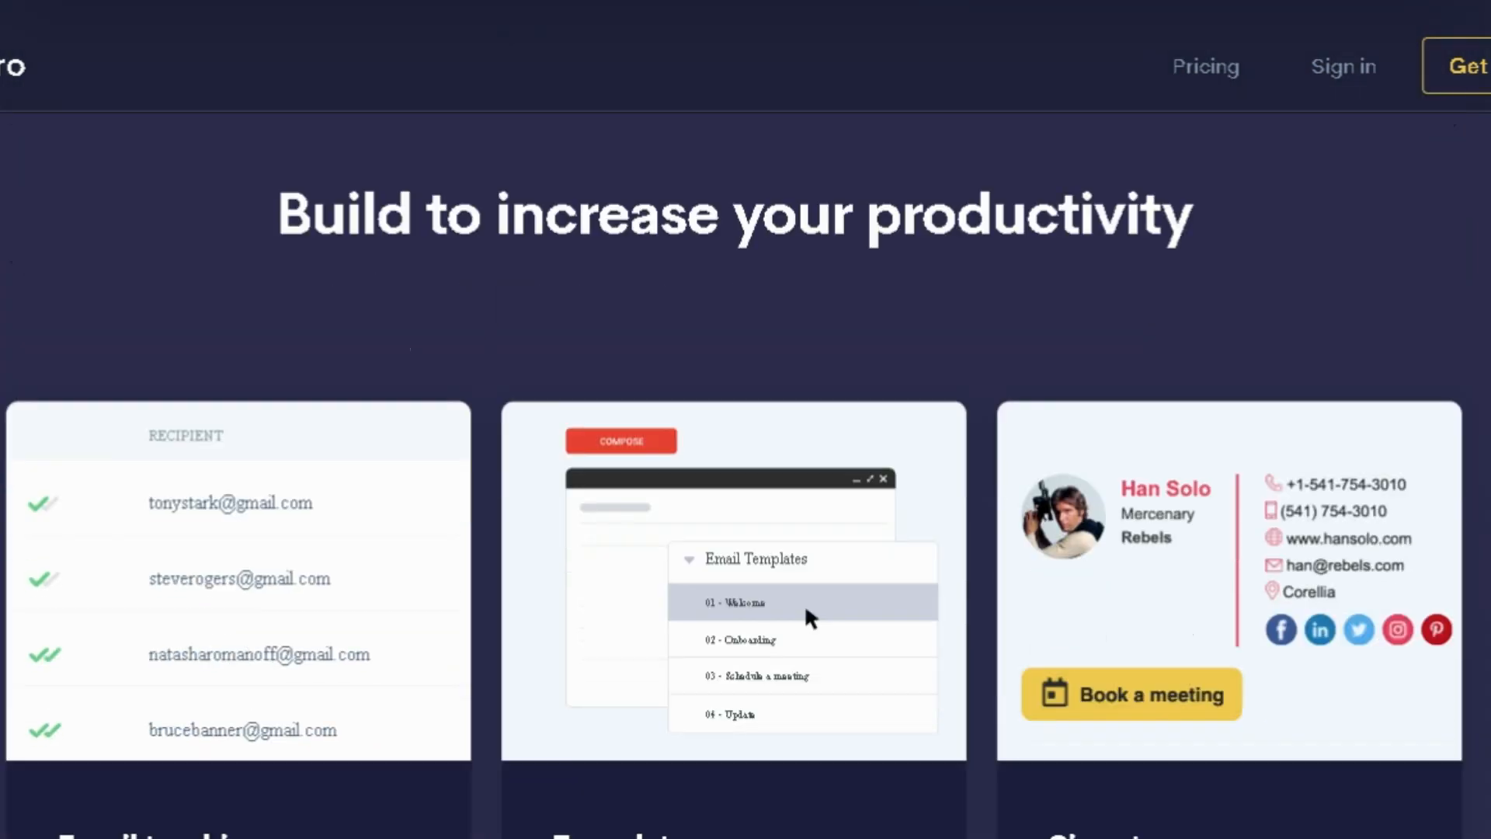
{"action": "scroll", "scroll_direction": "down", "scroll_amount": 3}
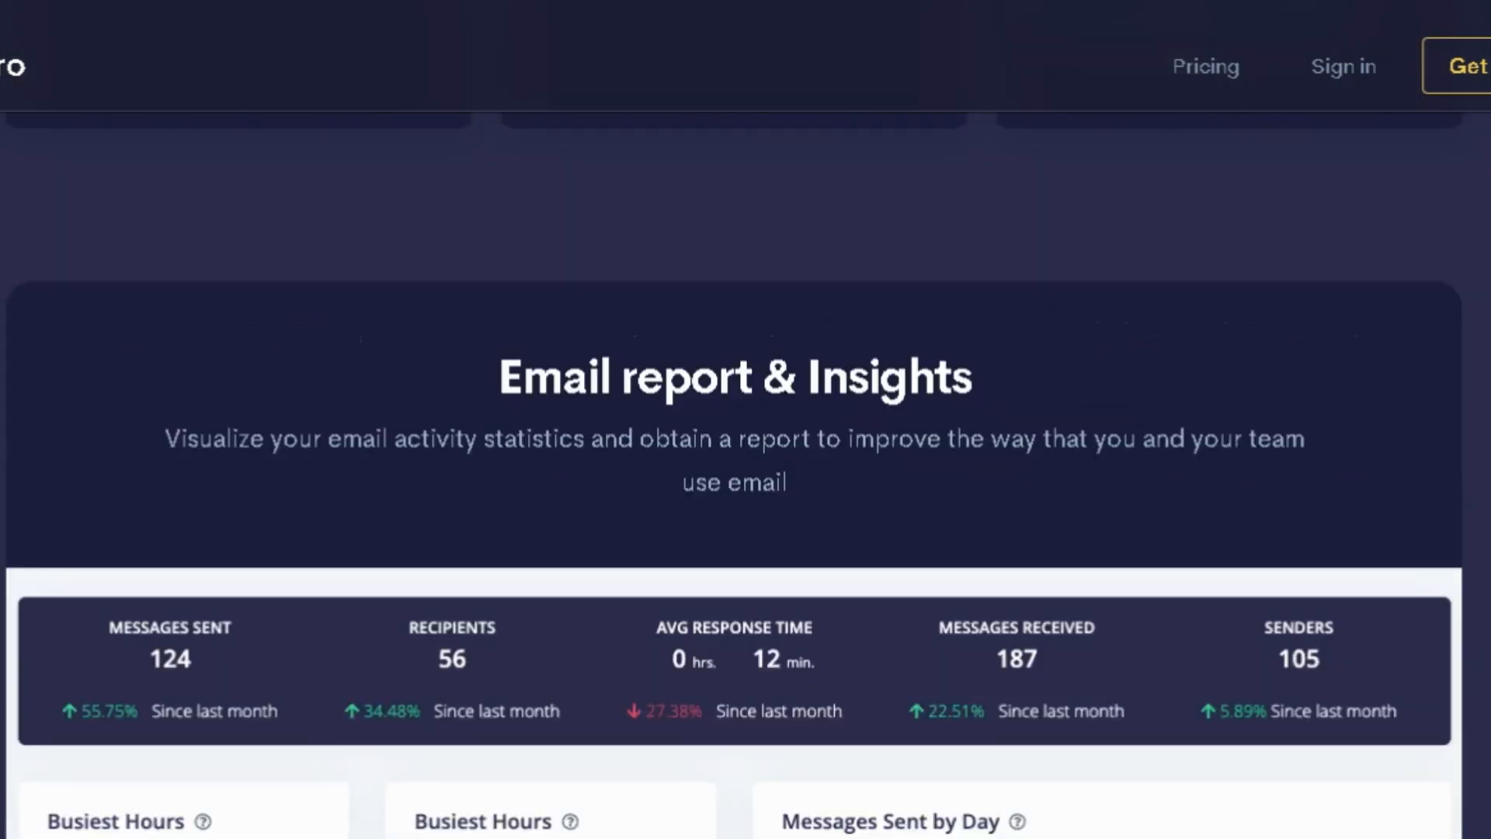
{"action": "scroll", "scroll_direction": "down", "scroll_amount": 3}
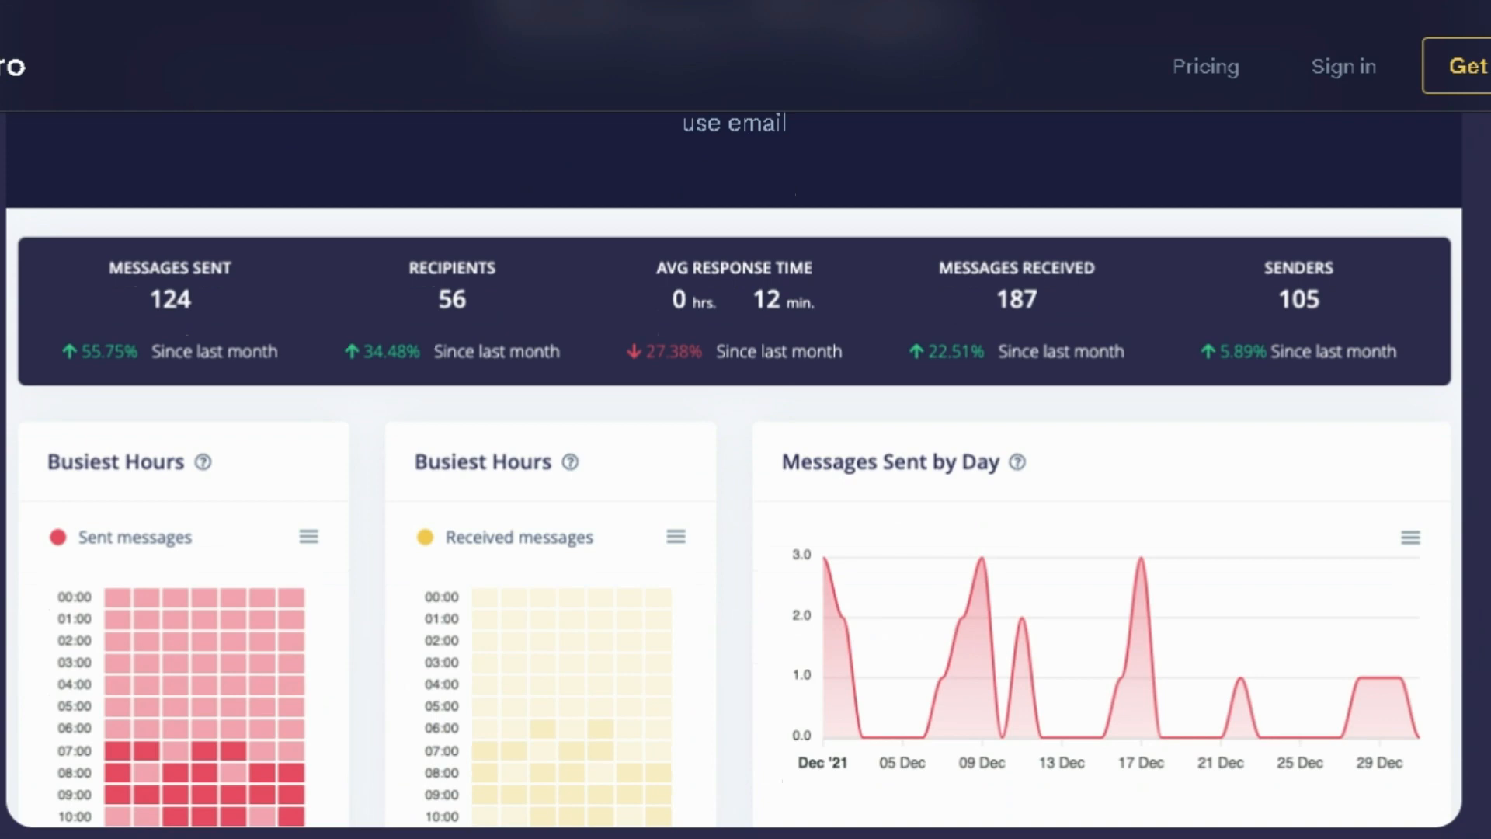
{"action": "scroll", "scroll_direction": "down", "scroll_amount": 3}
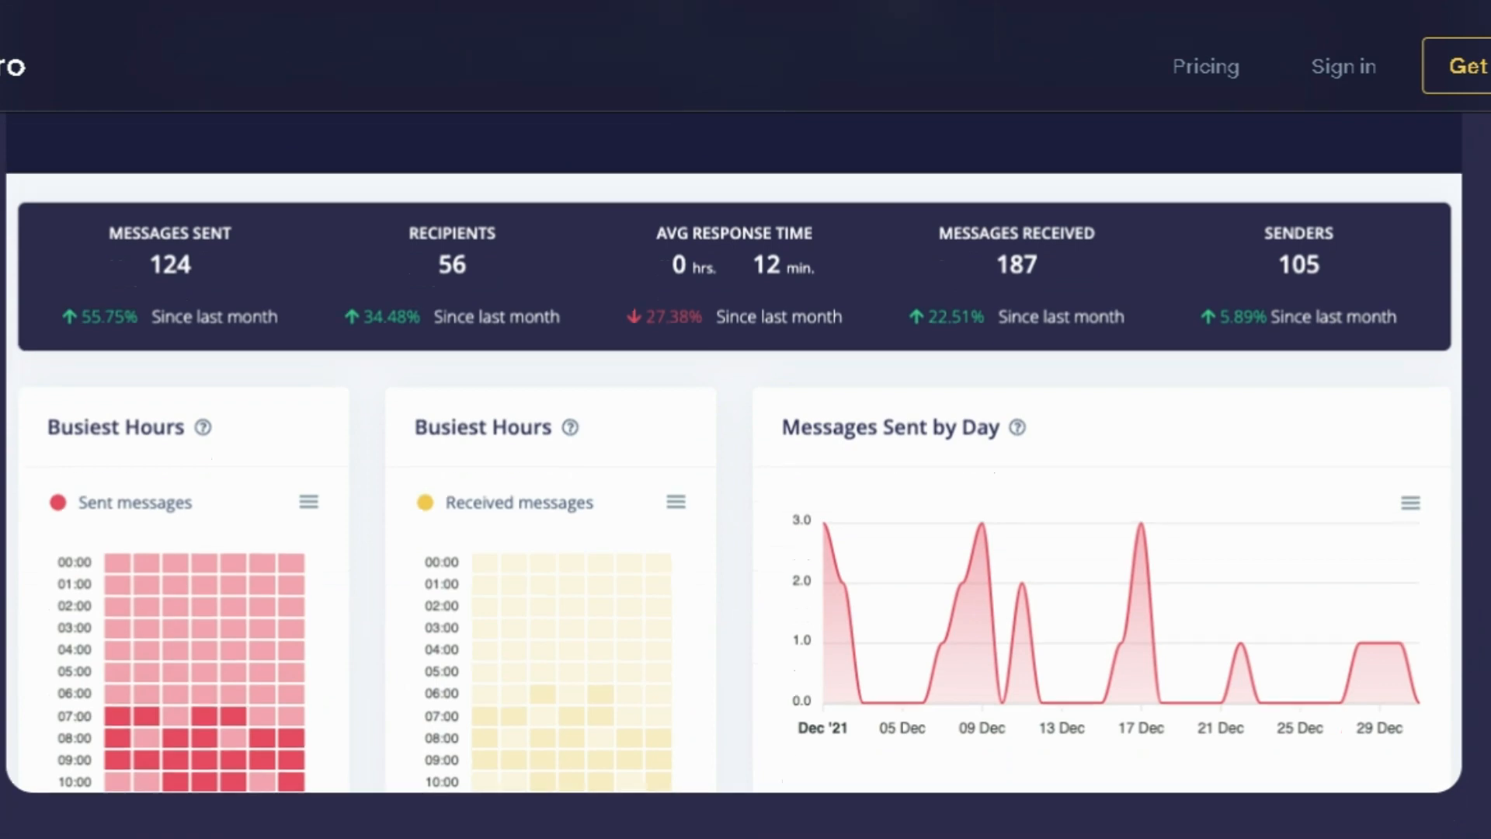
{"action": "scroll", "scroll_direction": "down", "scroll_amount": 3}
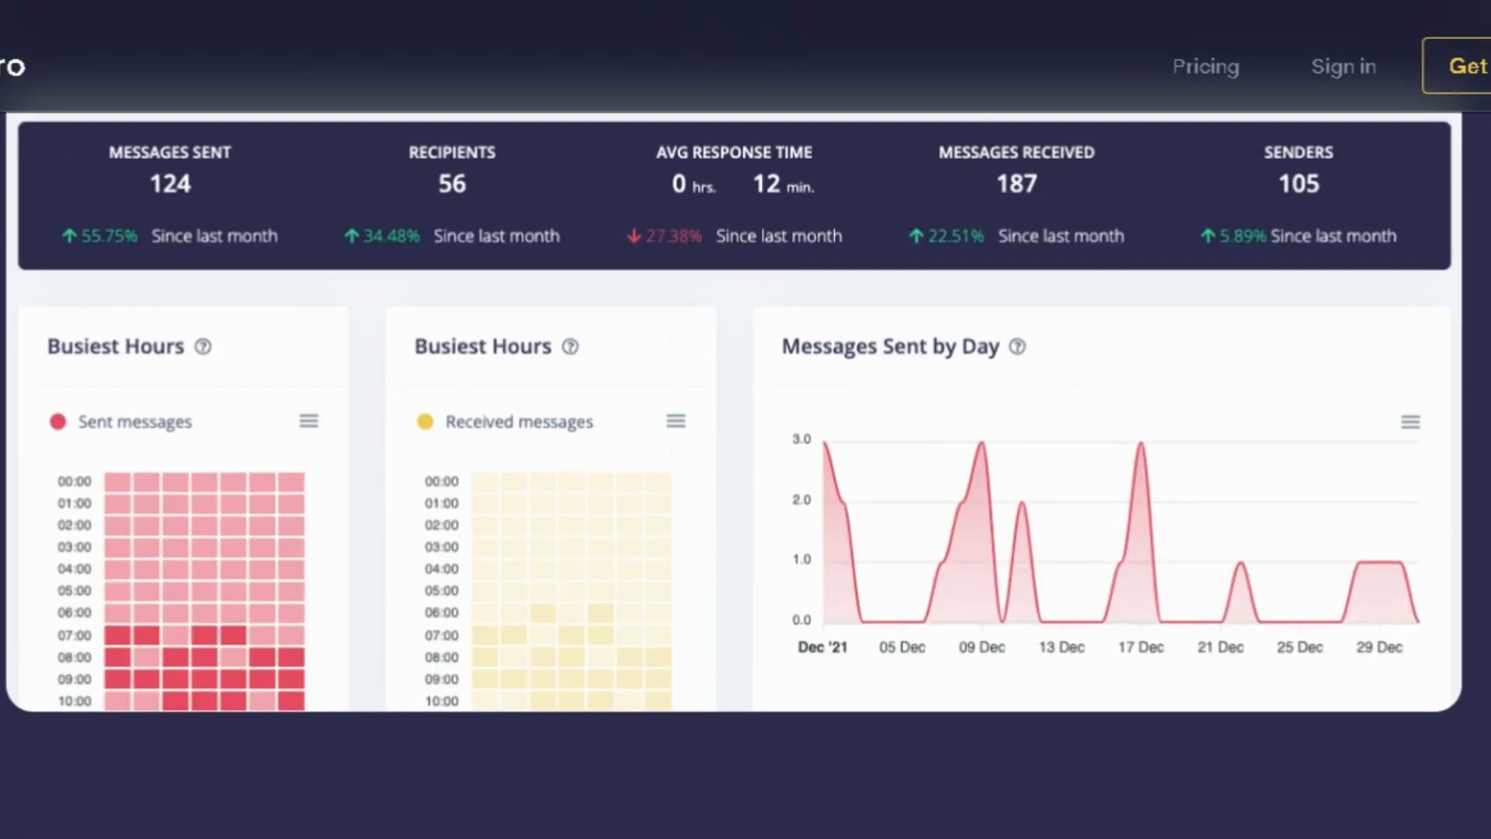
{"action": "scroll", "scroll_direction": "down", "scroll_amount": 3}
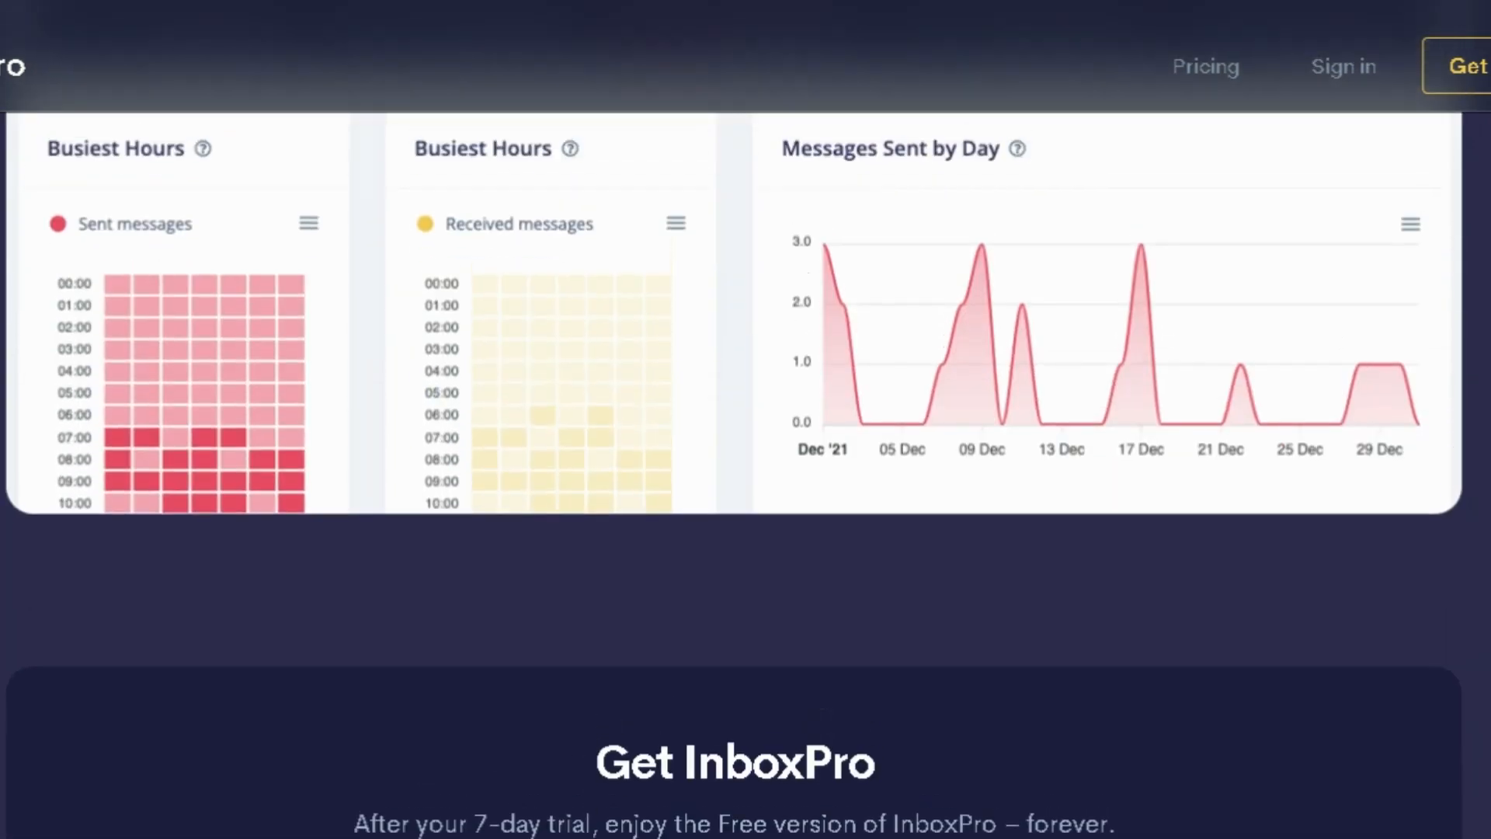
{"action": "scroll", "scroll_direction": "up", "scroll_amount": 3}
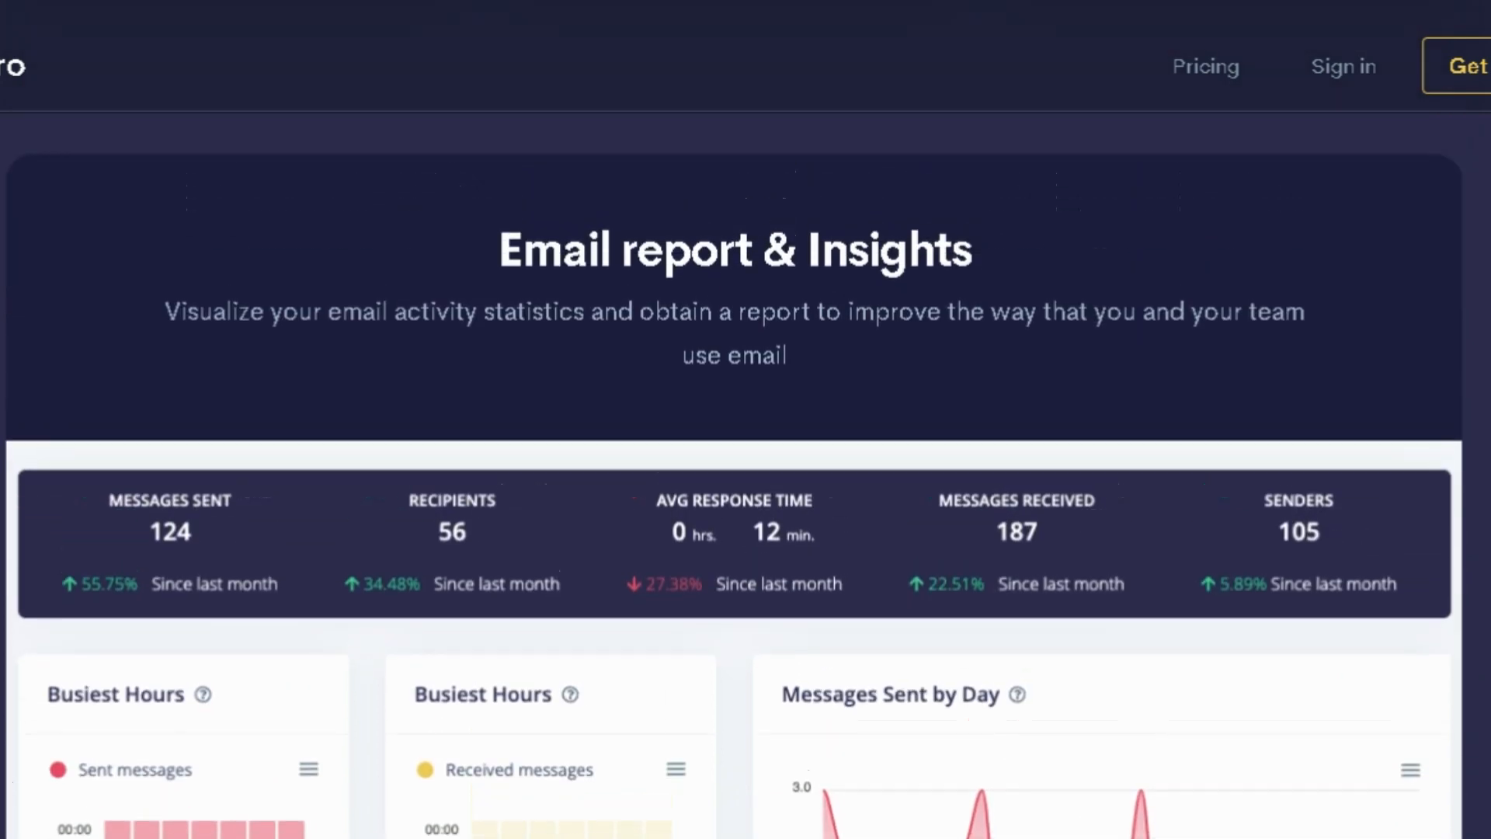
{"action": "scroll", "scroll_direction": "down", "scroll_amount": 3}
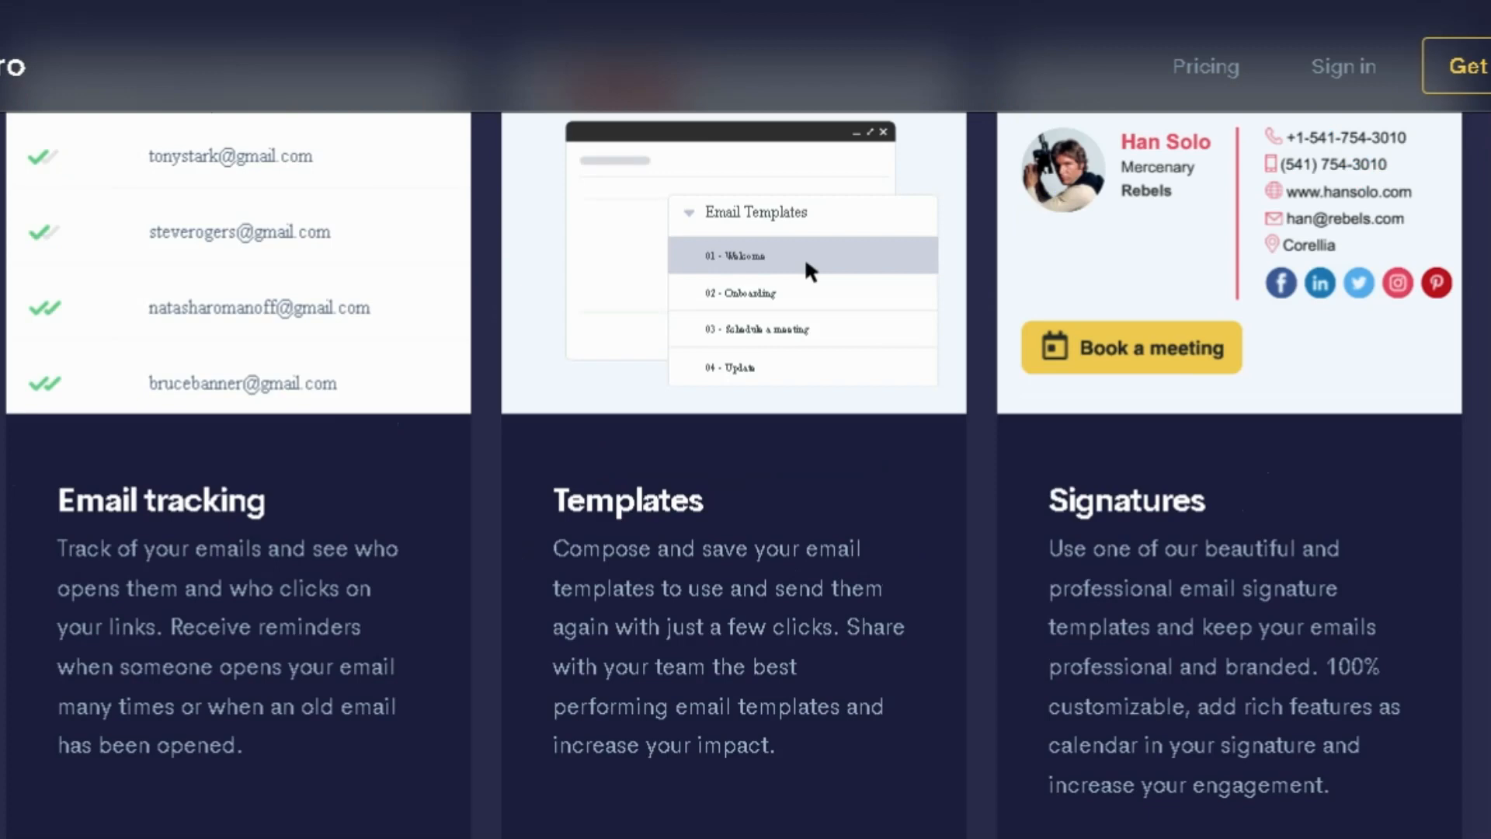
{"action": "scroll", "scroll_direction": "down", "scroll_amount": 3}
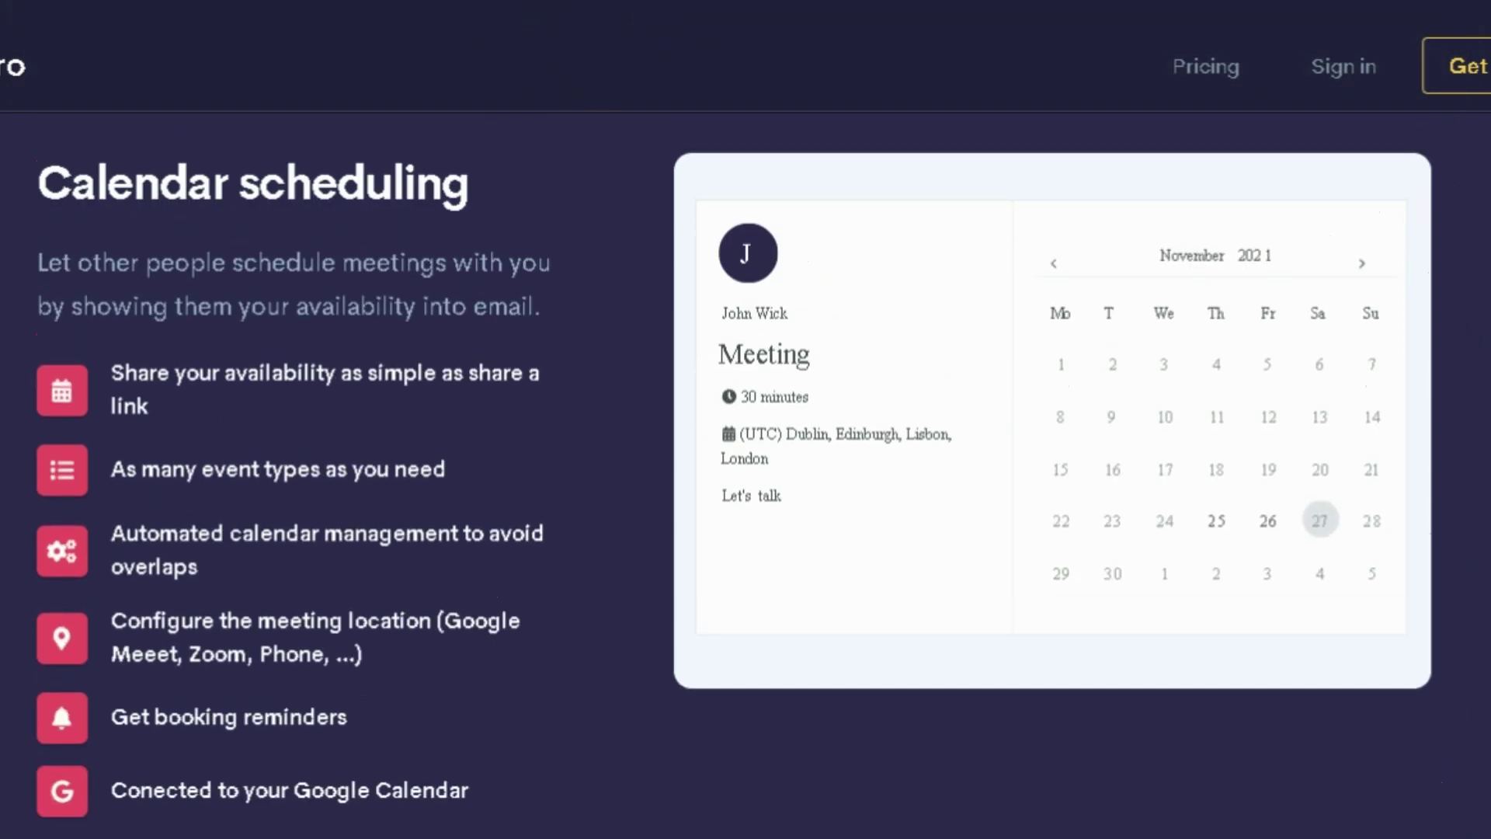
{"action": "scroll", "scroll_direction": "down", "scroll_amount": 3}
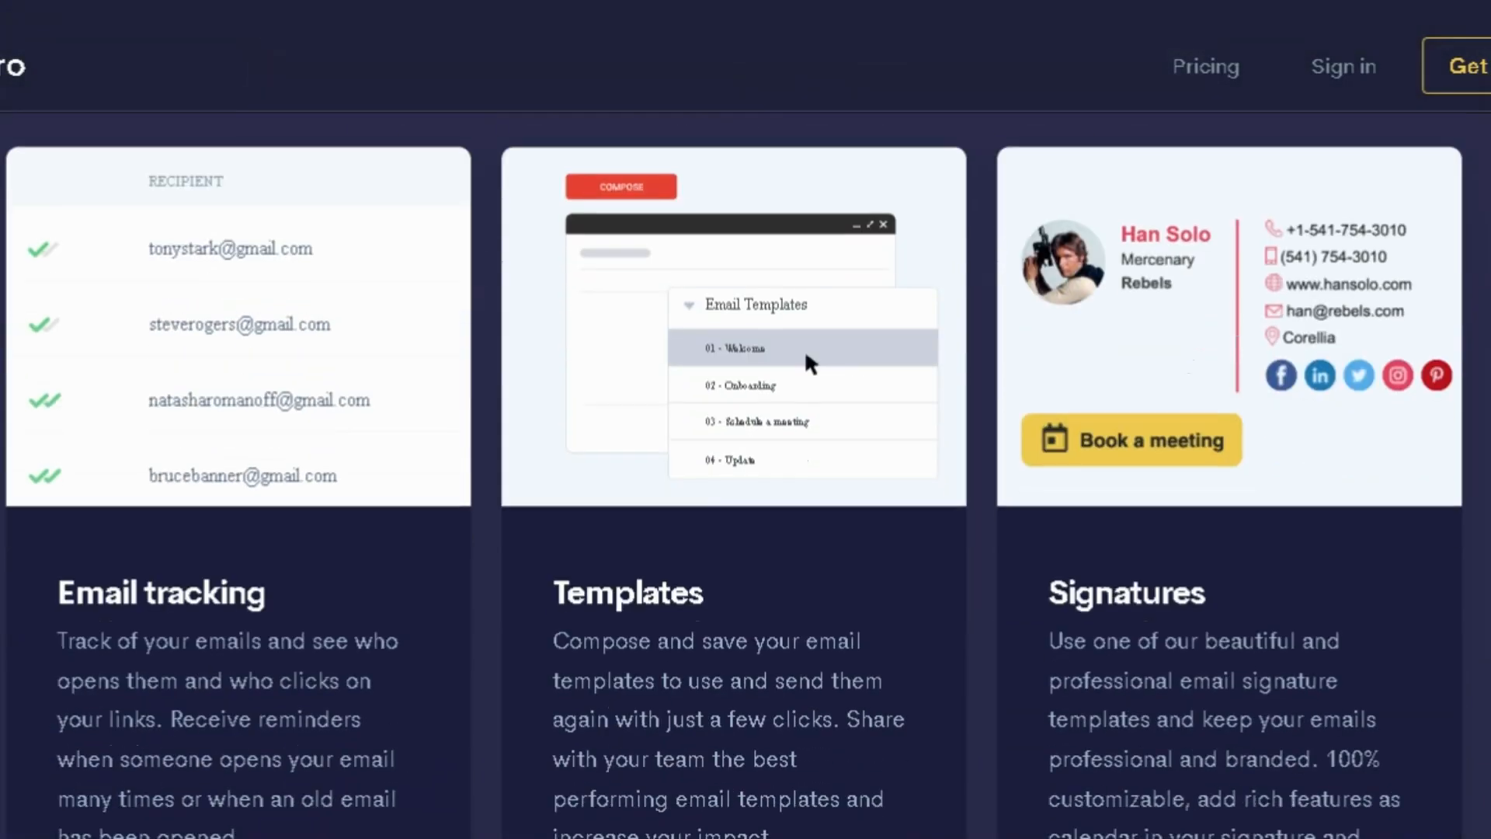
{"action": "scroll", "scroll_direction": "down", "scroll_amount": 3}
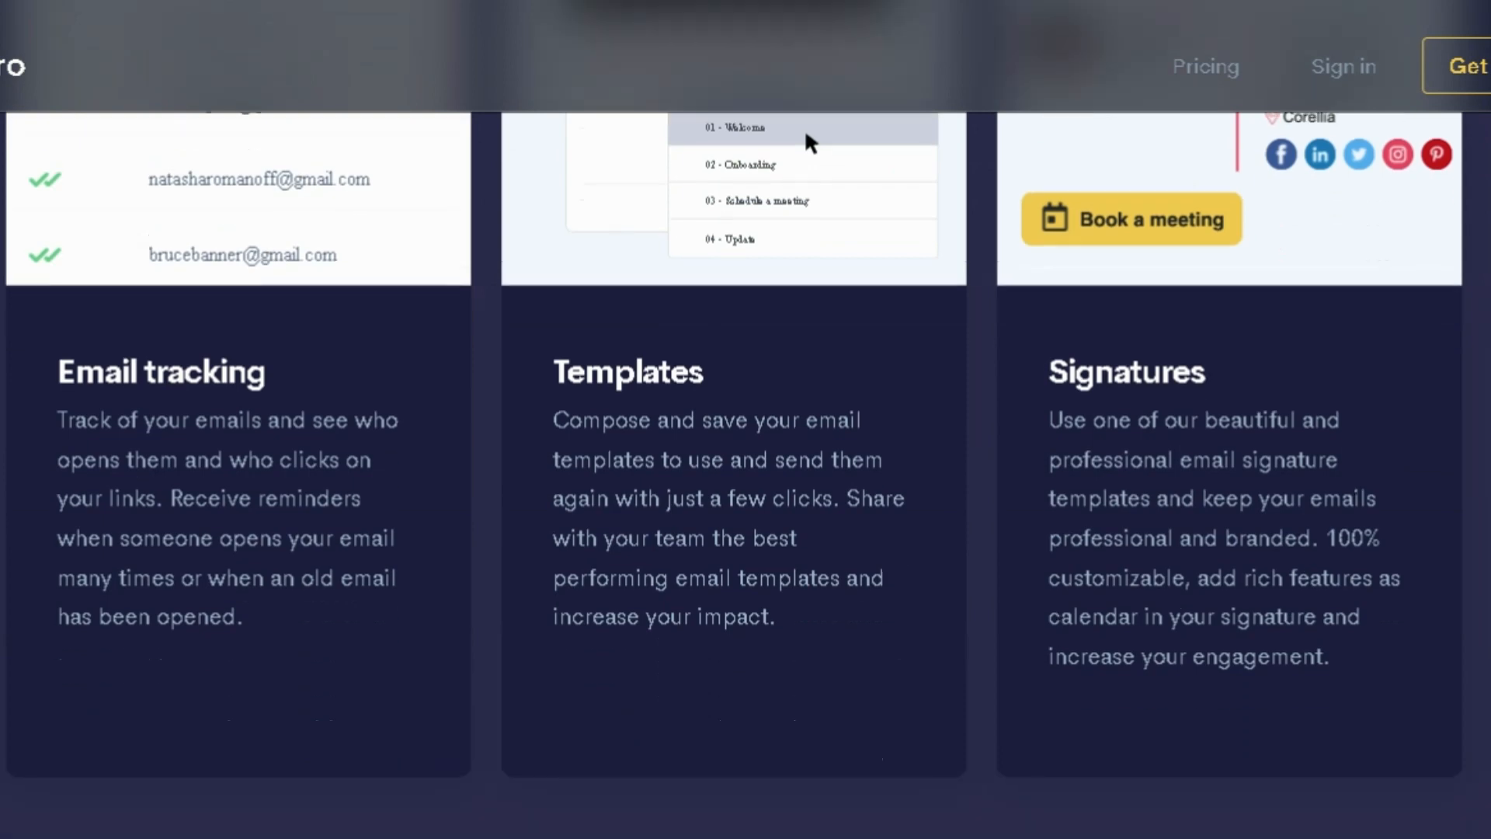